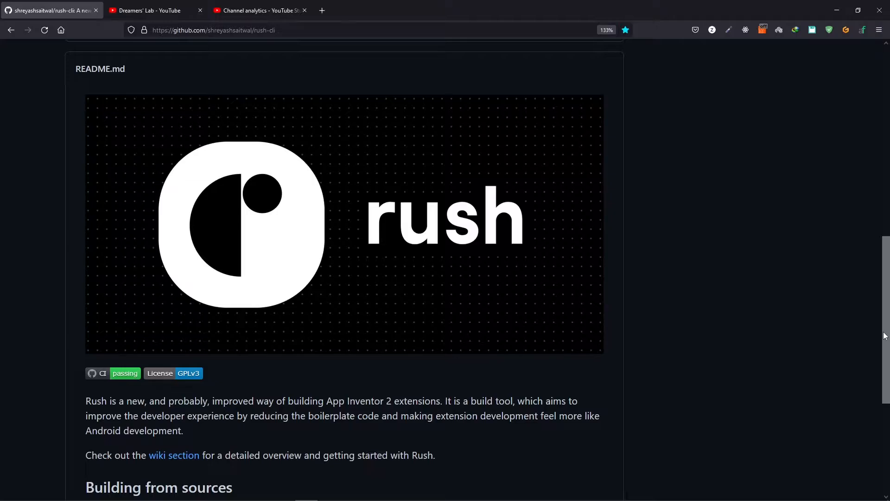
Navigate from the rush-cli repository to the wiki's Installation page at the 'Using PowerShell' section
scroll("down", 3)
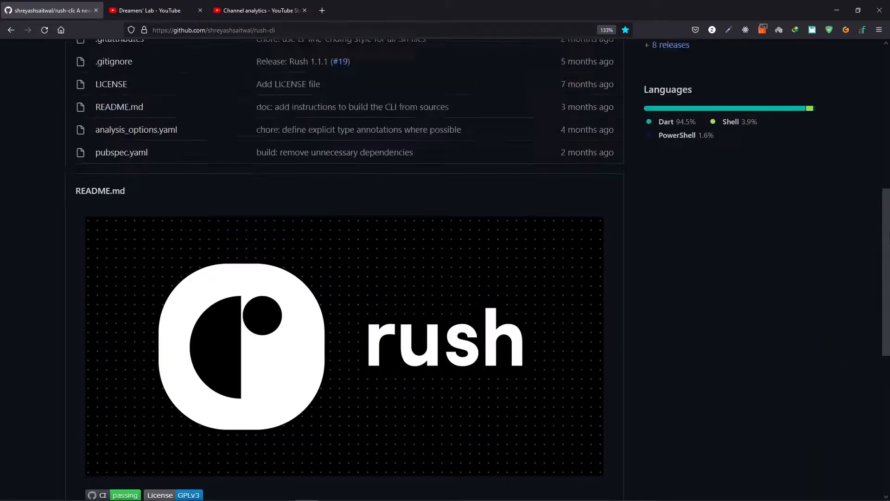
scroll("down", 3)
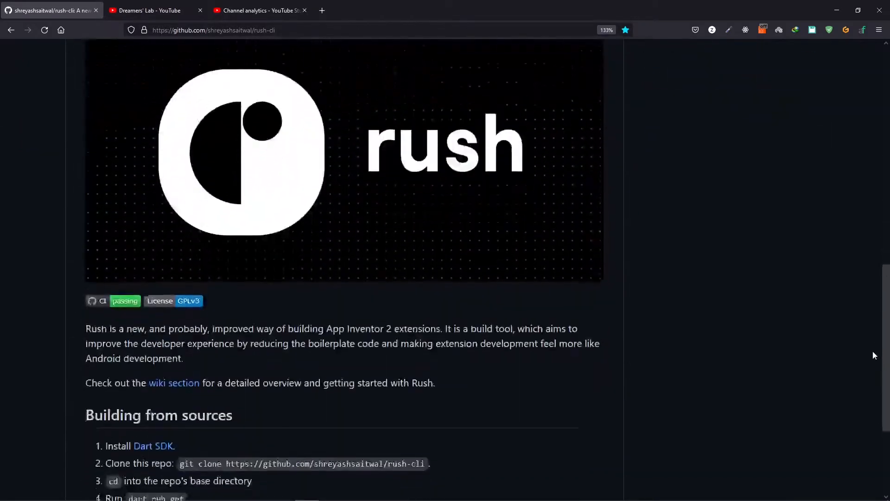
scroll("down", 3)
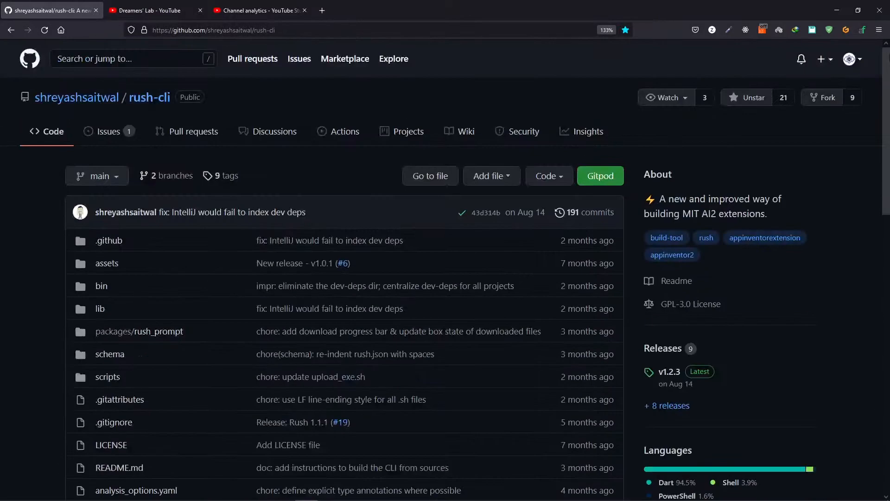
left_click(465, 130)
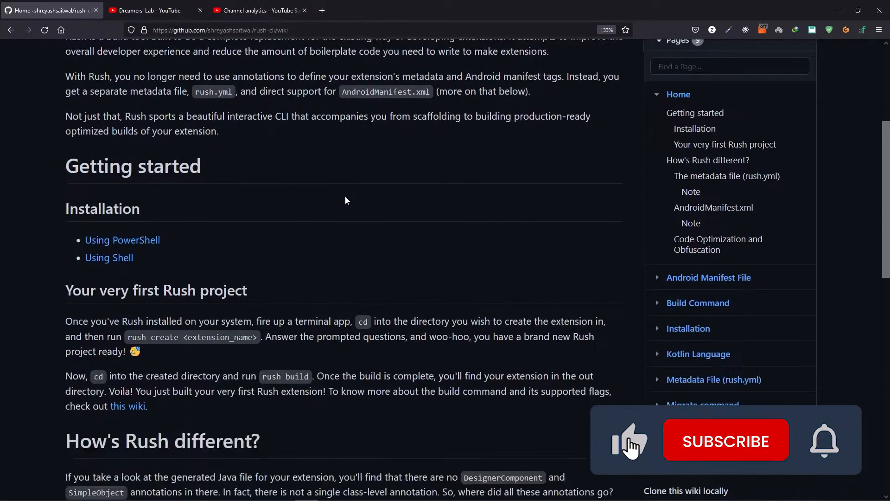
left_click(725, 441)
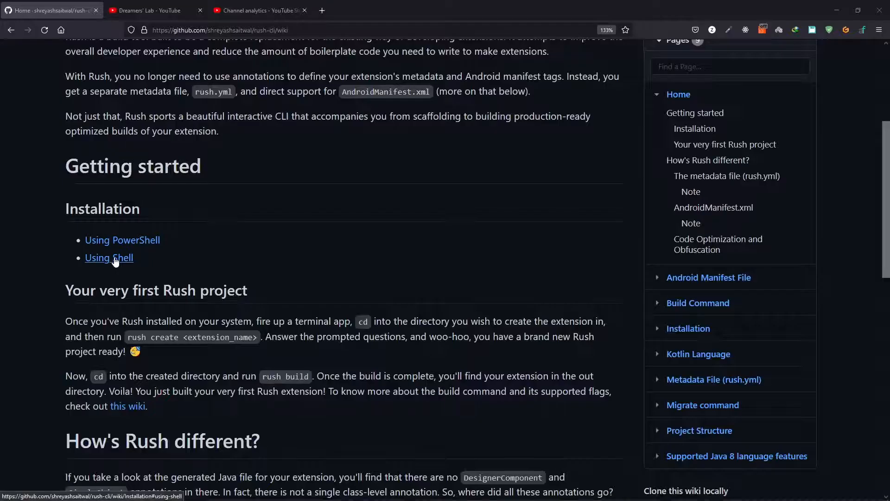
mouse_move(122, 240)
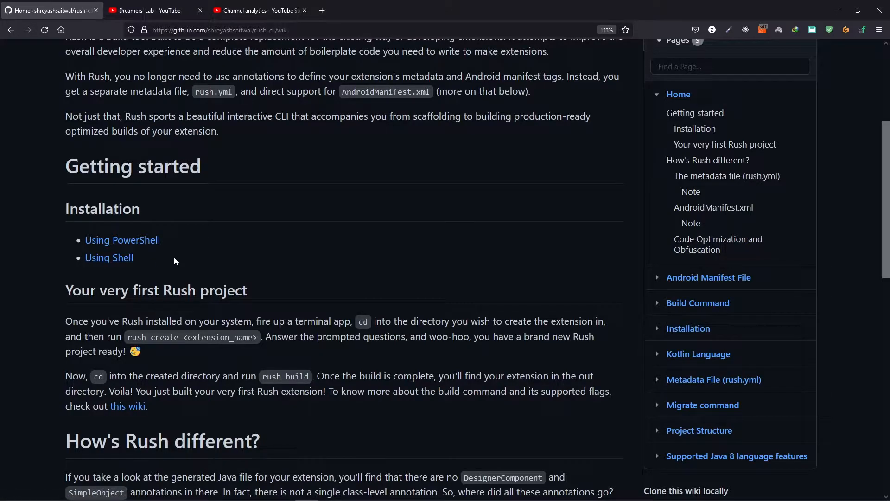
mouse_move(122, 239)
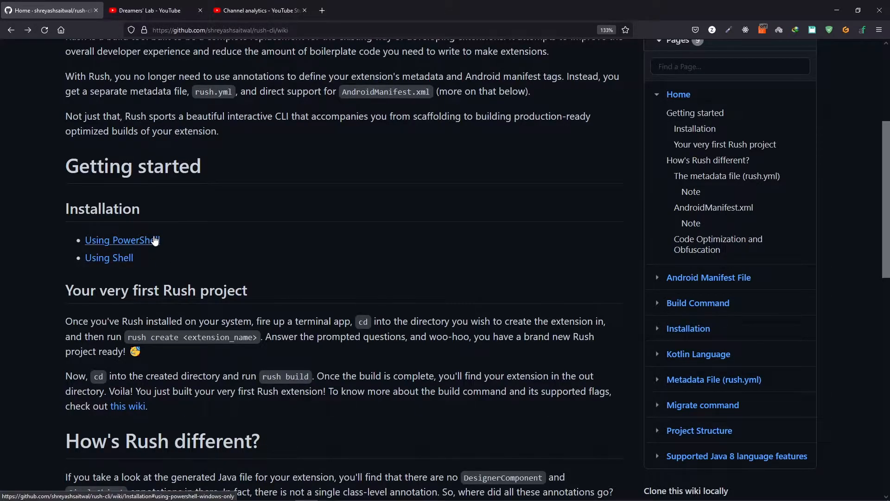
left_click(120, 239)
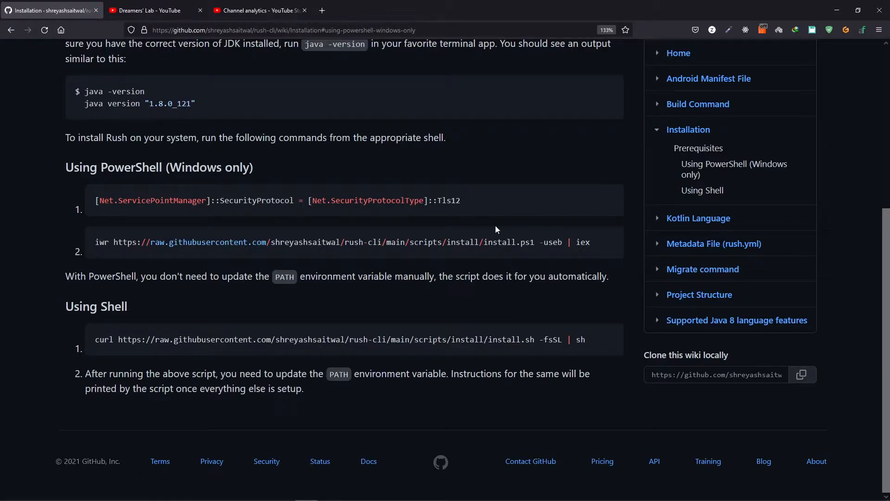
left_click(608, 241)
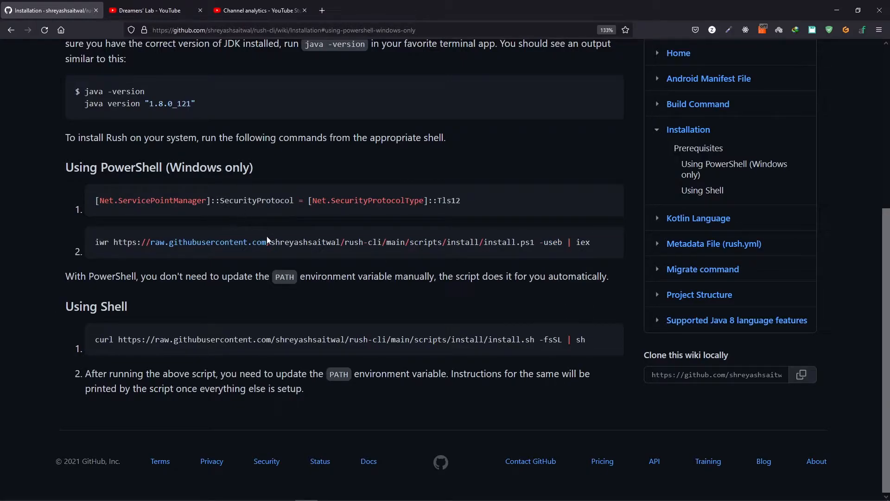
mouse_move(284, 242)
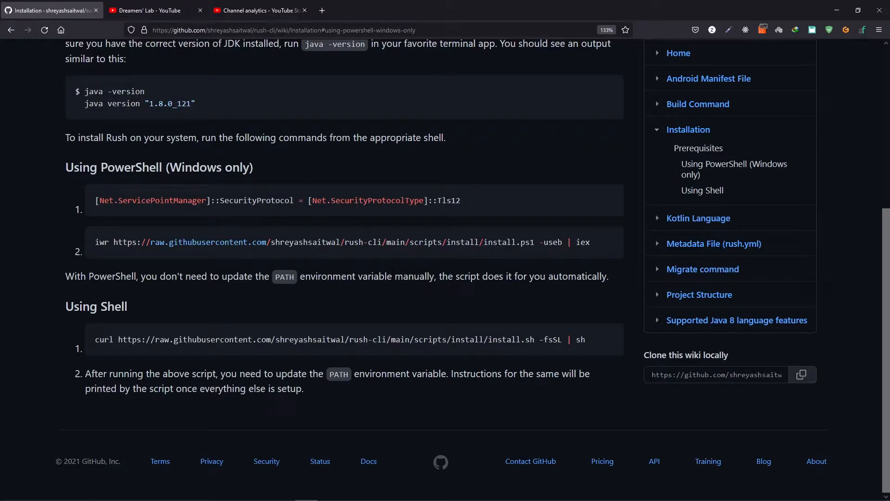
mouse_move(374, 300)
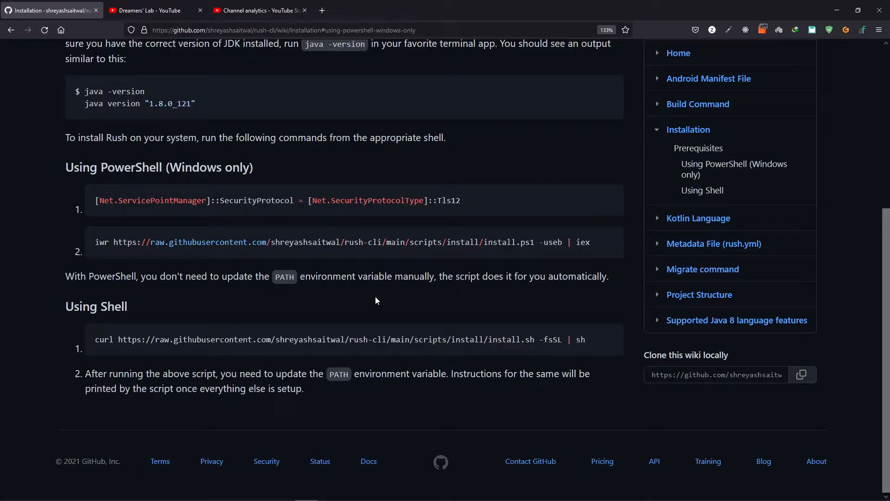
mouse_move(95, 306)
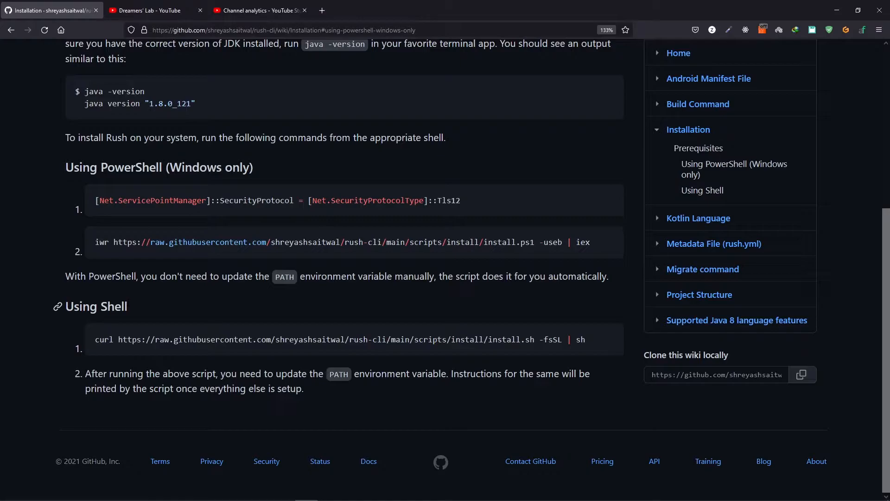
mouse_move(196, 330)
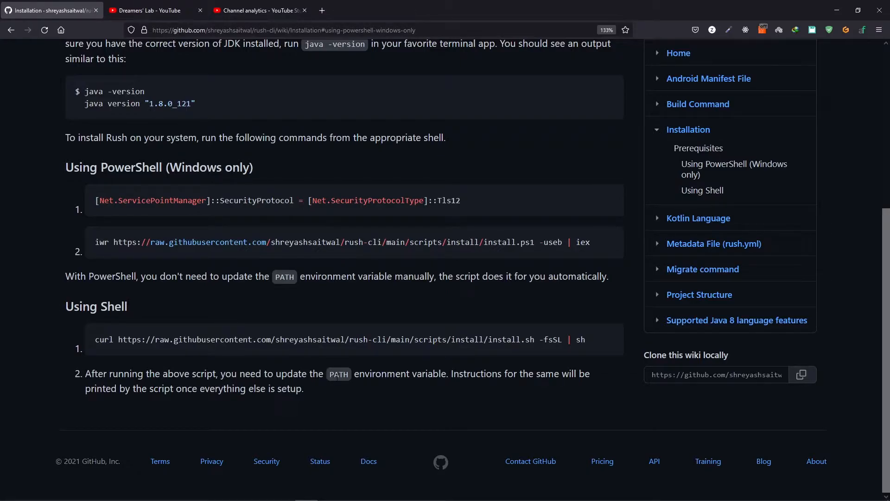
left_click(258, 11)
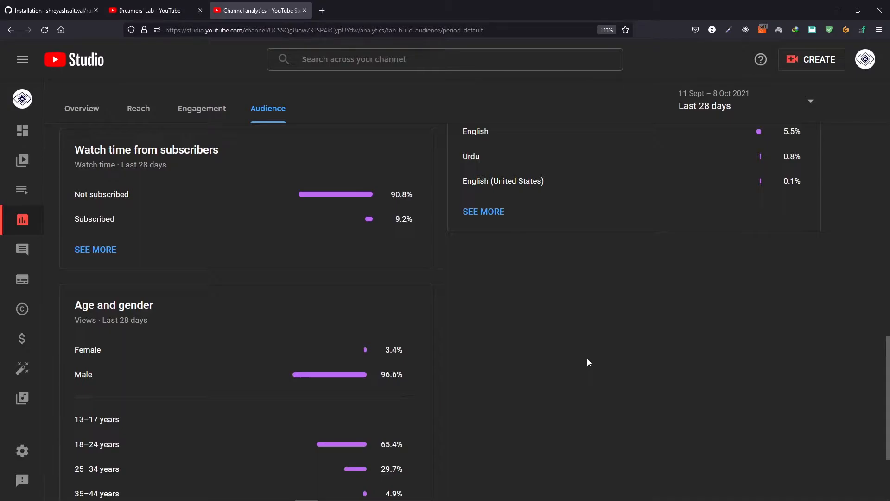
mouse_move(578, 357)
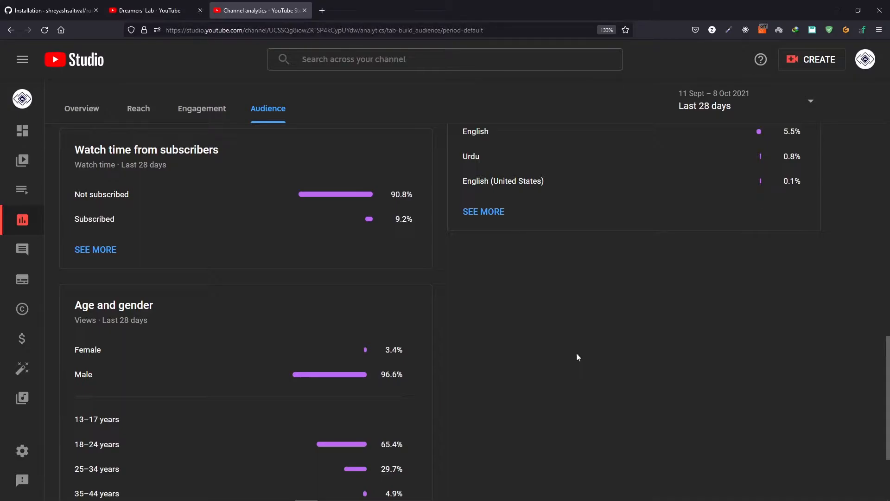
mouse_move(143, 165)
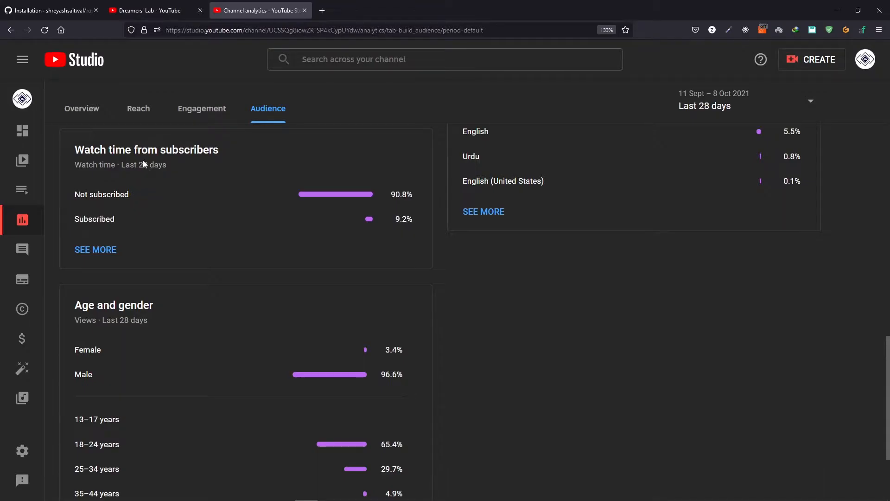
mouse_move(124, 219)
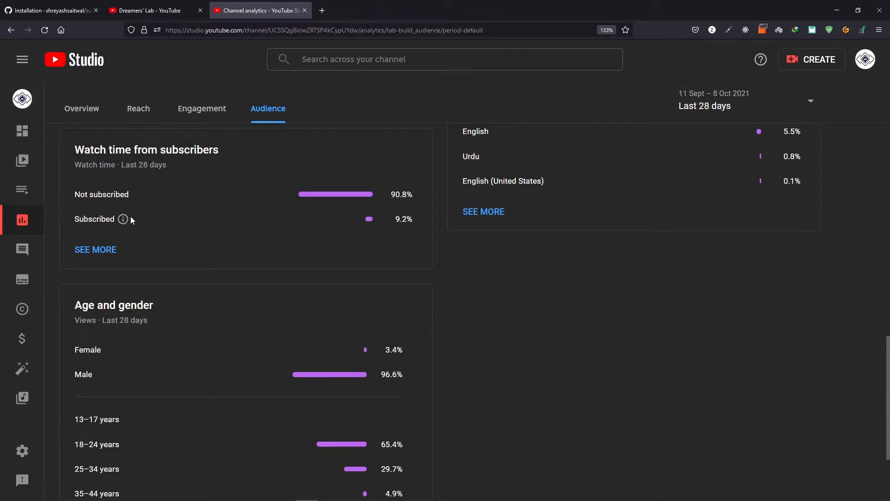
mouse_move(172, 229)
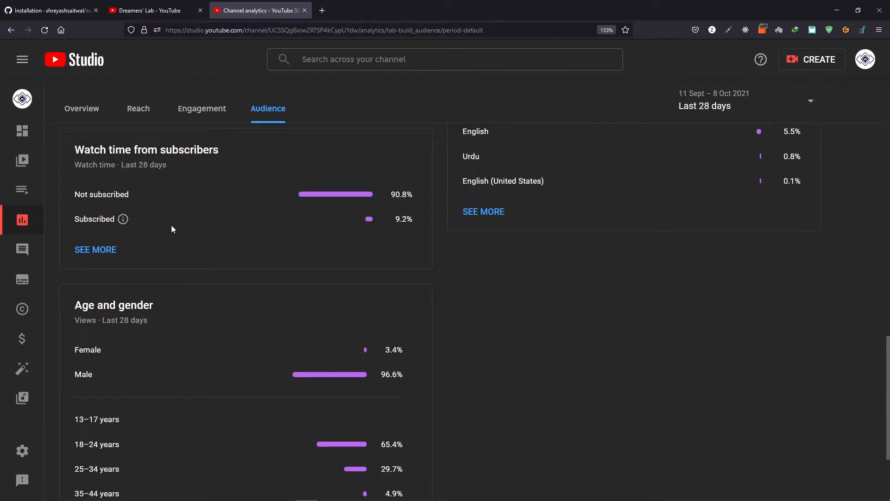
mouse_move(217, 227)
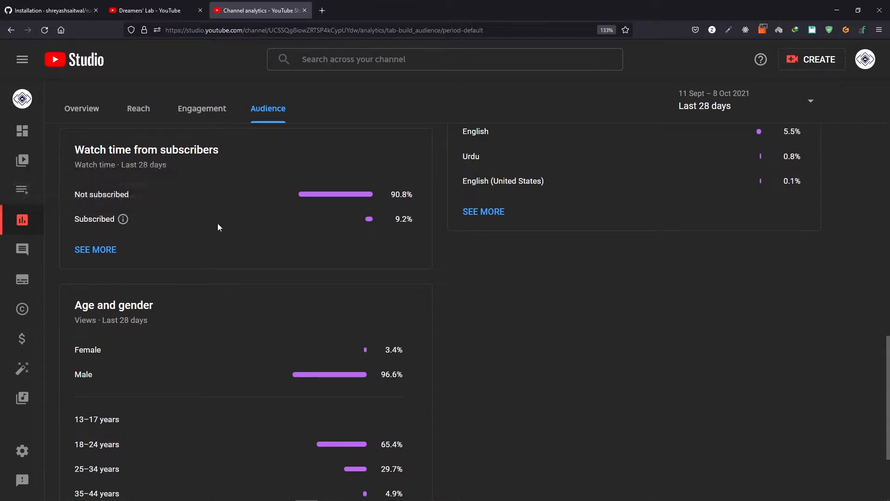
mouse_move(460, 266)
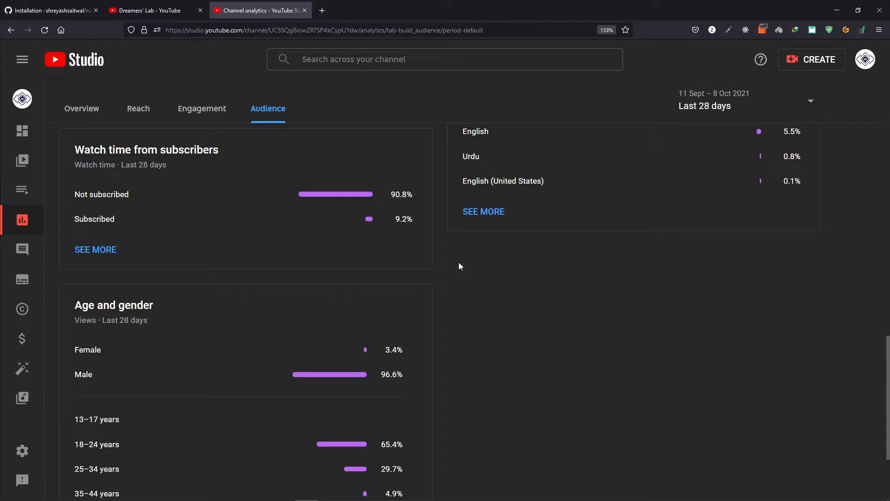
Return from YouTube Studio analytics to the GitHub rush-cli Installation tab
left_click(48, 10)
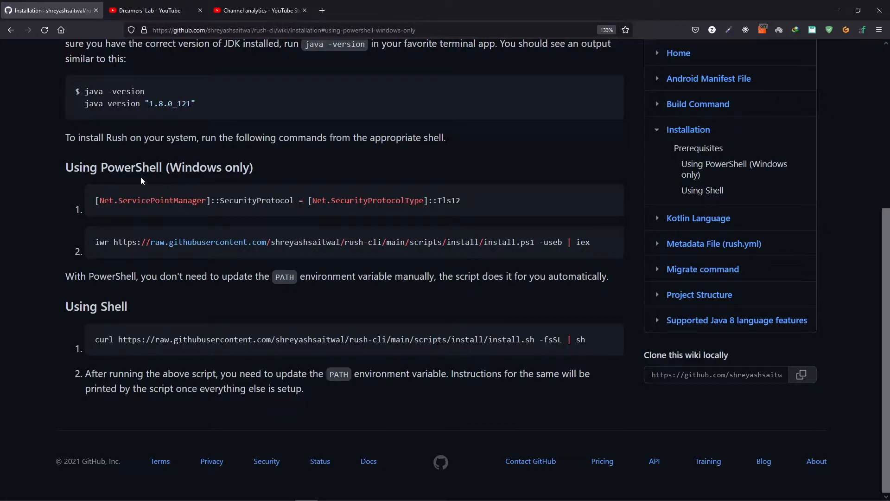
mouse_move(607, 200)
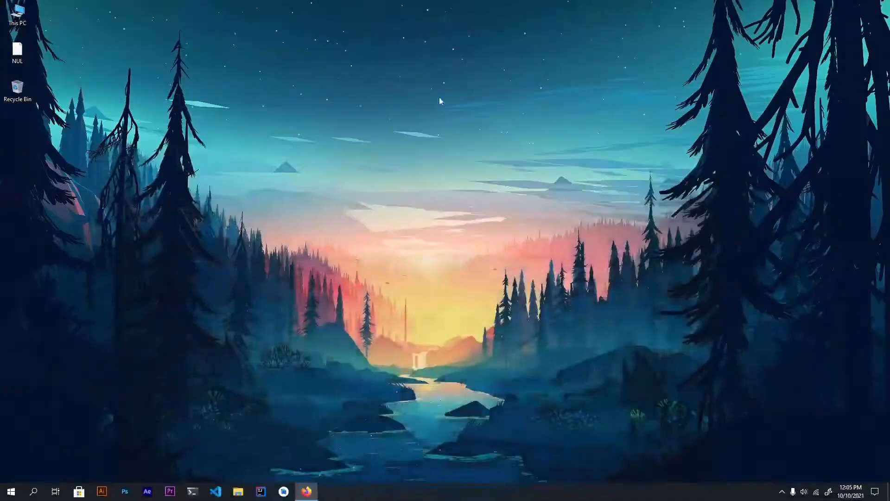
Search 'power' in Start and launch Windows PowerShell as Administrator
left_click(32, 491)
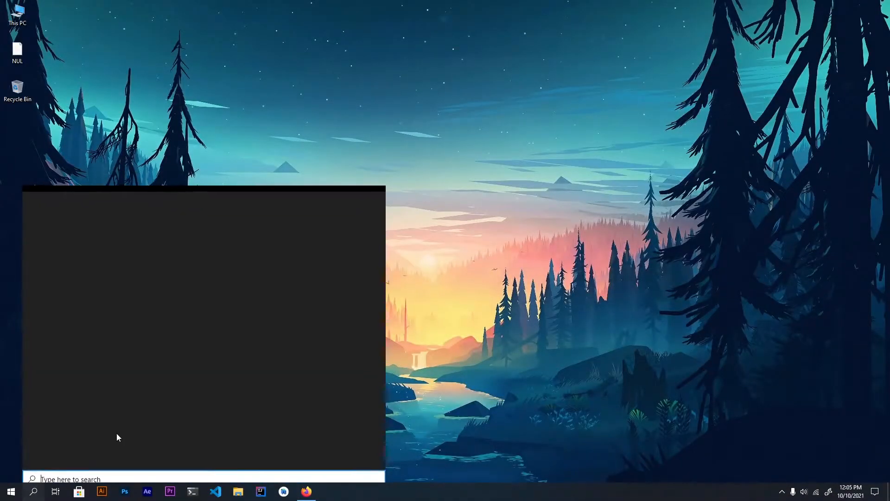
type("power")
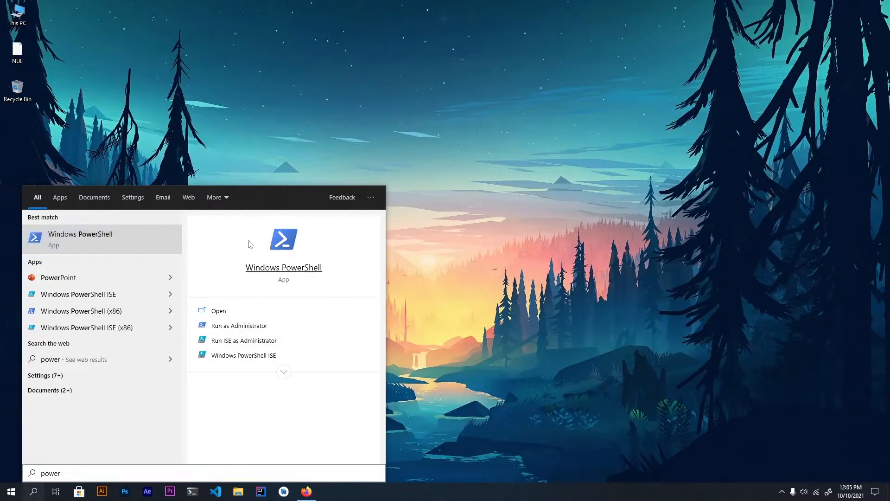
left_click(239, 325)
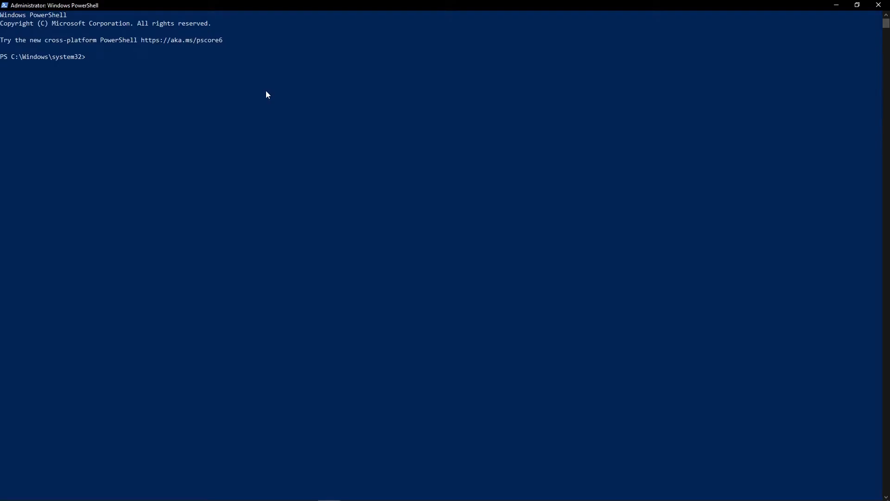
Run the SecurityProtocol Tls12 line, then enter the 'iwr' rush-cli install-script command from the wiki
type("[Net.ServicePointManager]::SecurityProtocol = [Net.SecurityProtocolType]::Tls12")
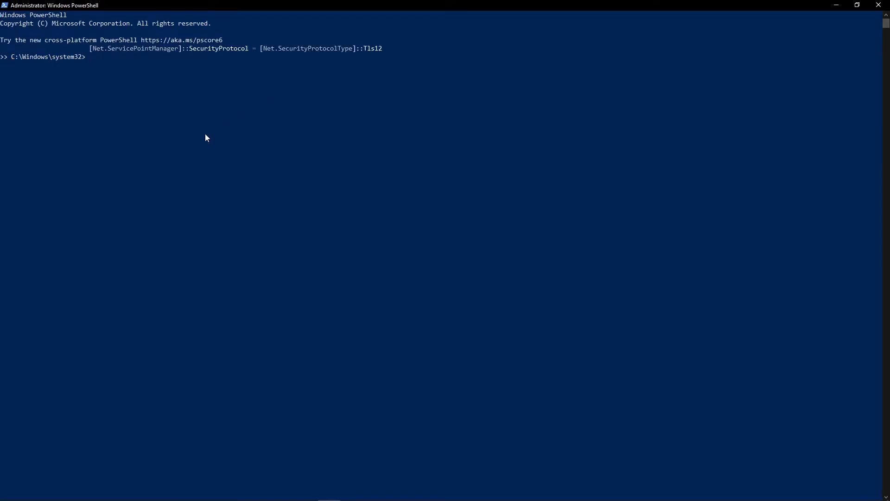
mouse_move(196, 53)
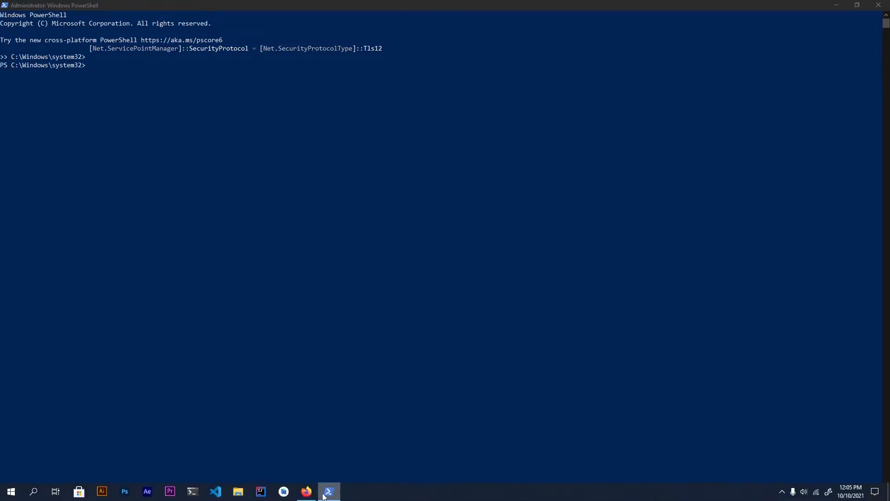
left_click(305, 492)
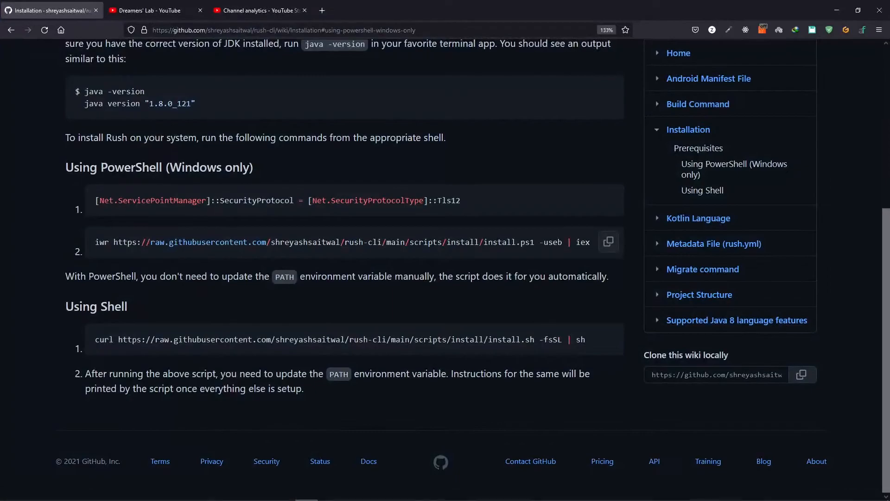
left_click(328, 494)
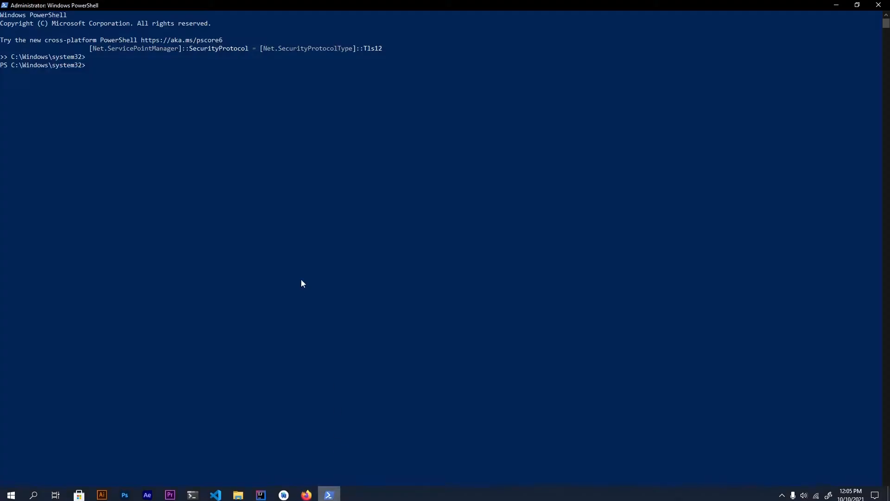
type("iwr https://raw.githubusercontent.com/shreyashsaitwal/rush-cli/main/scripts/install/install.ps1 -useb | iex")
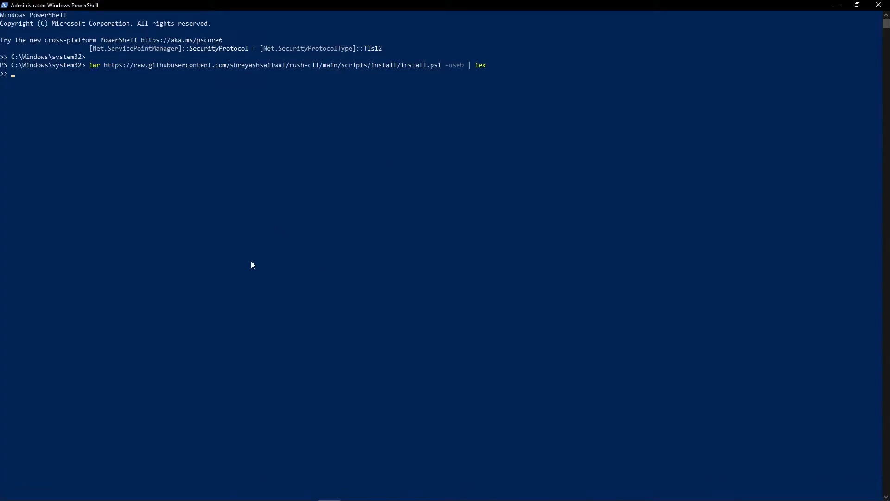
mouse_move(374, 210)
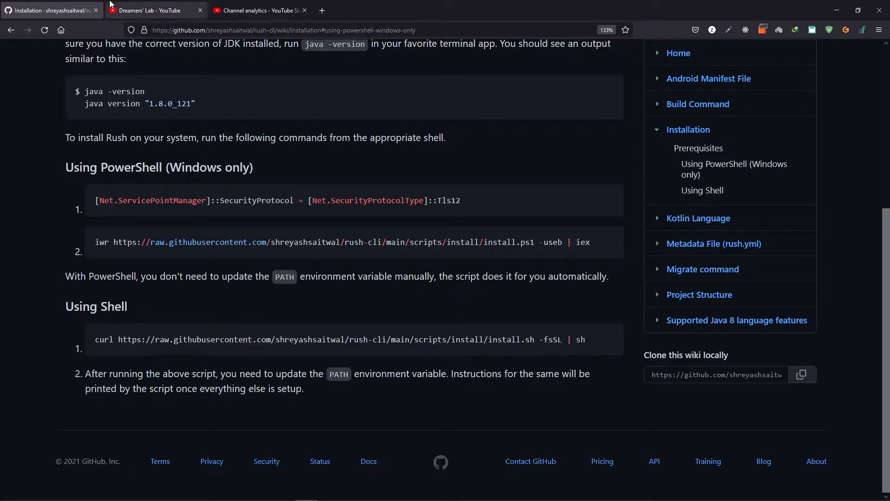
left_click(153, 10)
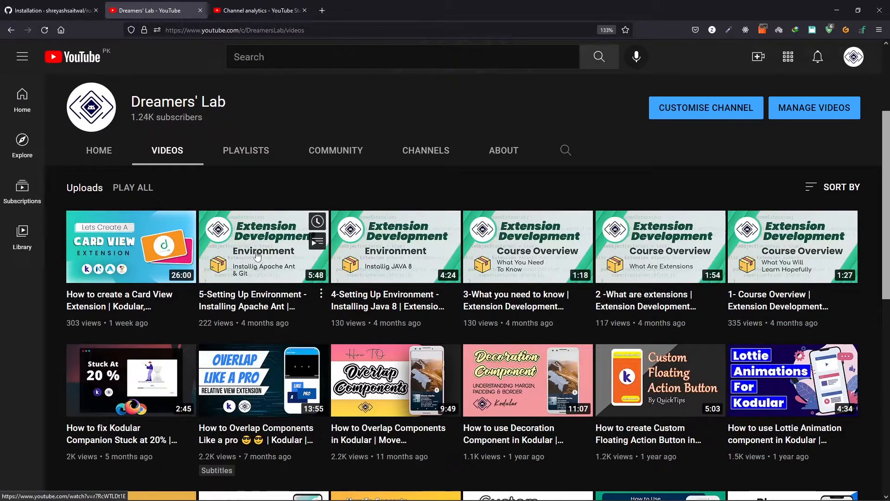
mouse_move(216, 134)
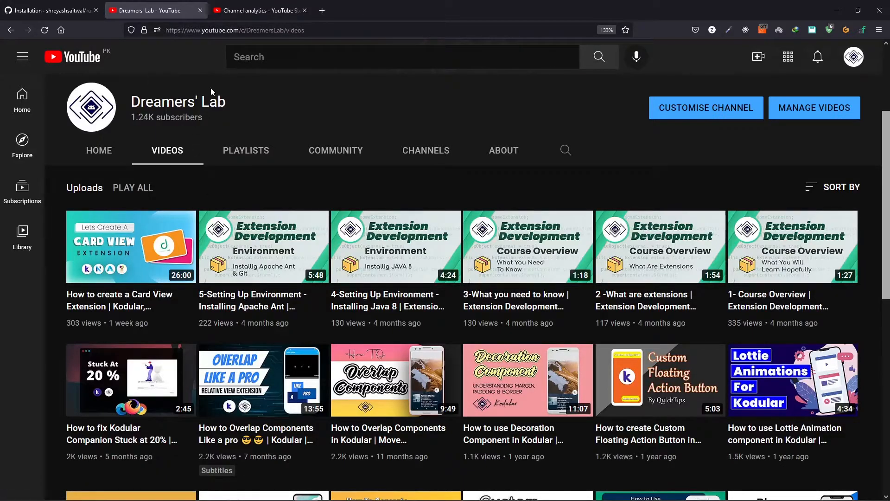
mouse_move(51, 10)
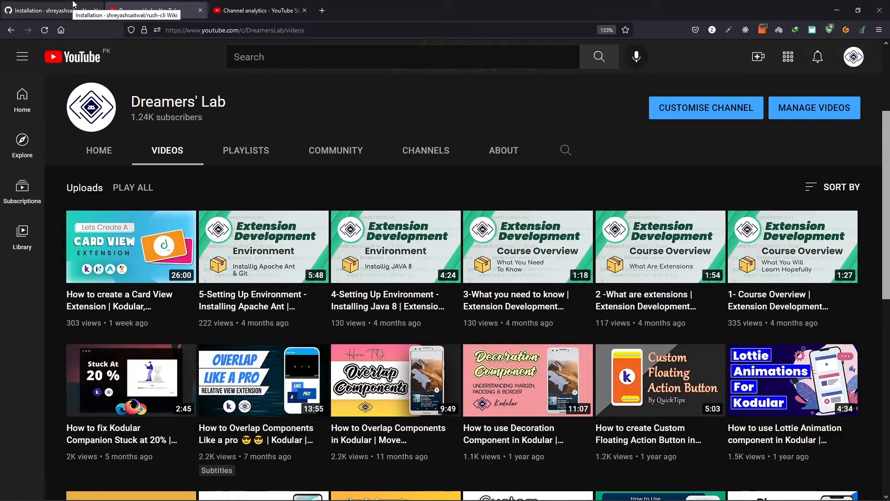
left_click(48, 10)
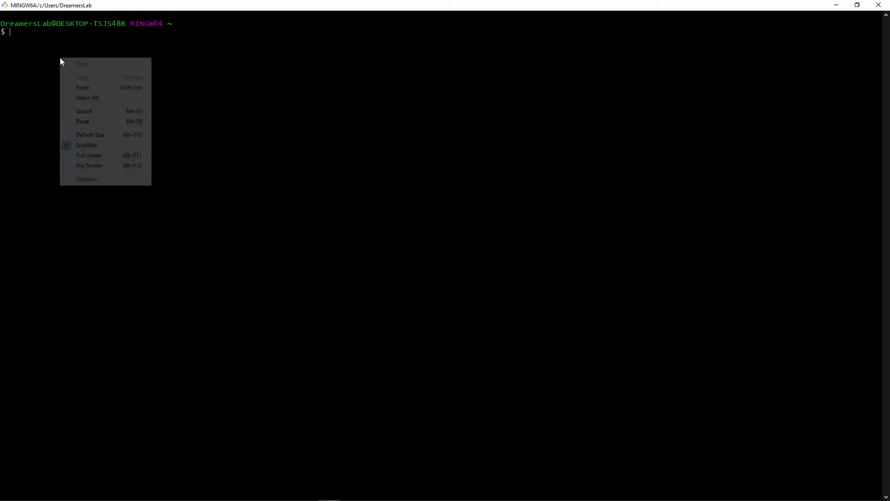
mouse_move(83, 87)
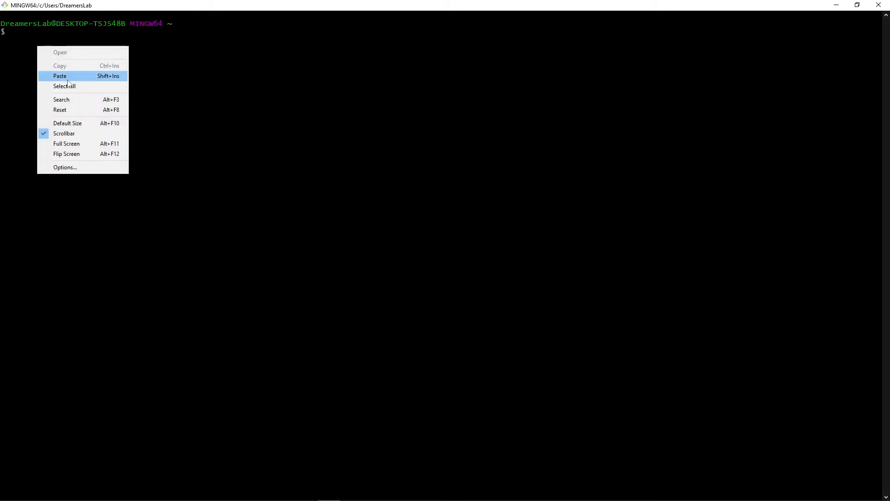
Paste and run the curl-based Rush install command at the Git Bash prompt
left_click(59, 75)
type("env")
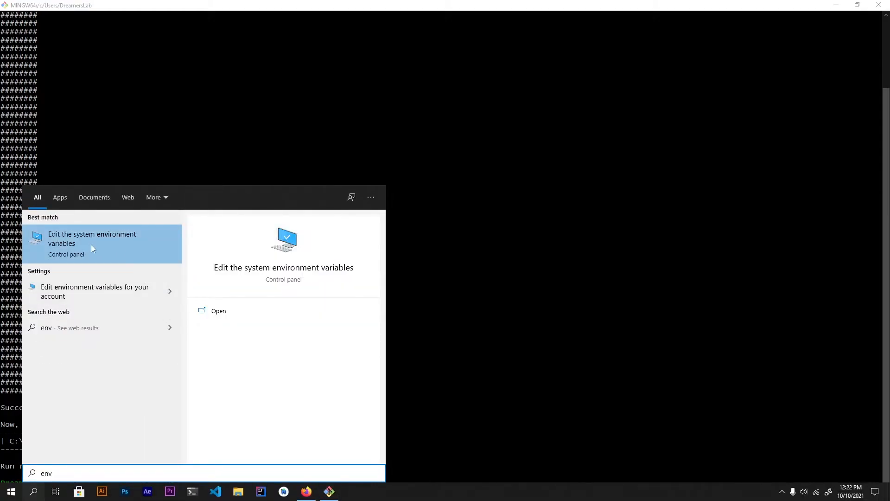
mouse_move(95, 244)
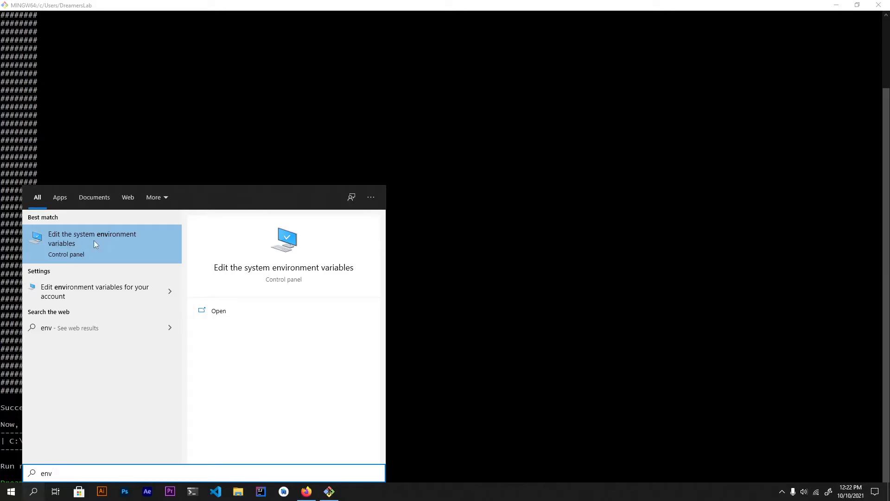
Choose 'Edit the system environment variables' from the Start search results for 'env'
left_click(92, 238)
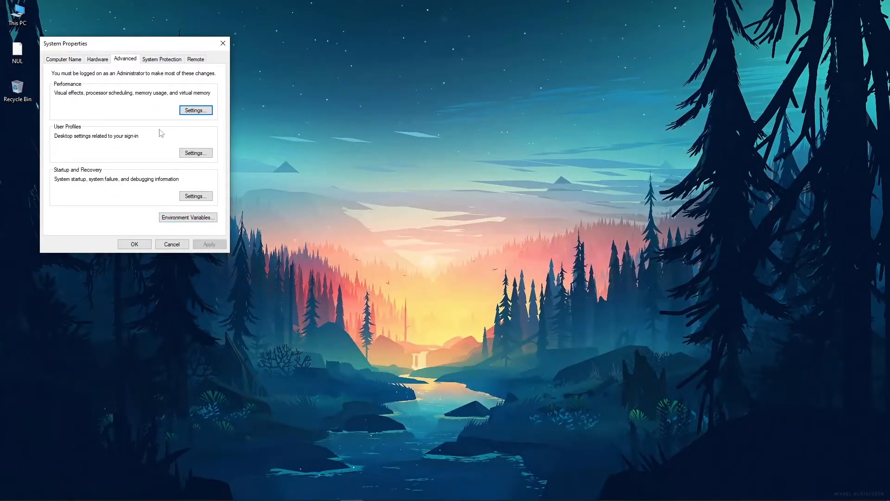
Bring up the Environment Variables dialog and scroll the System variables list to Path
left_click(187, 217)
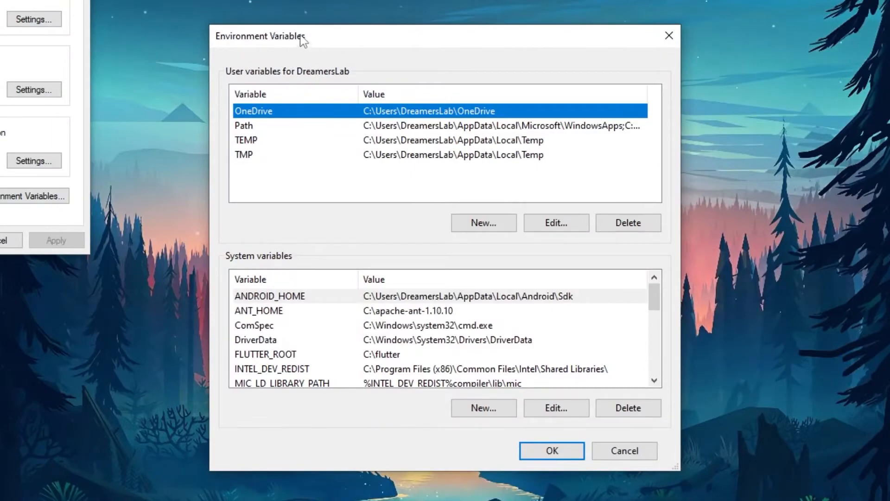
mouse_move(274, 159)
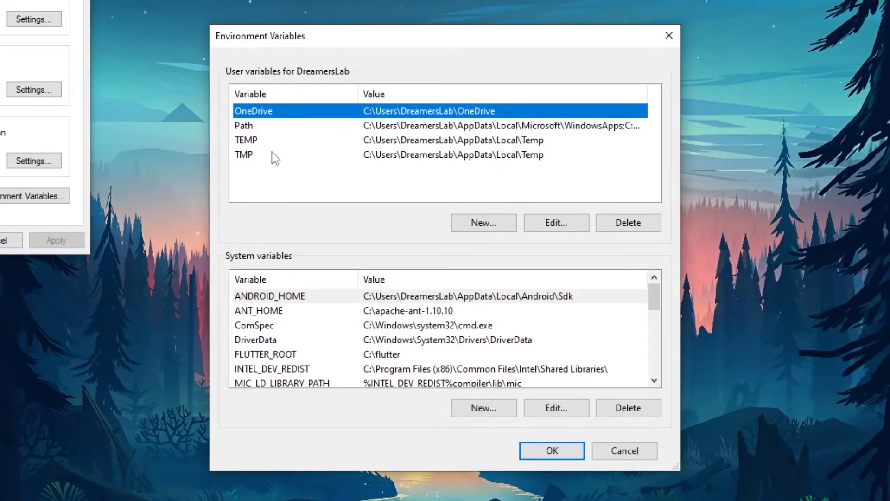
mouse_move(290, 120)
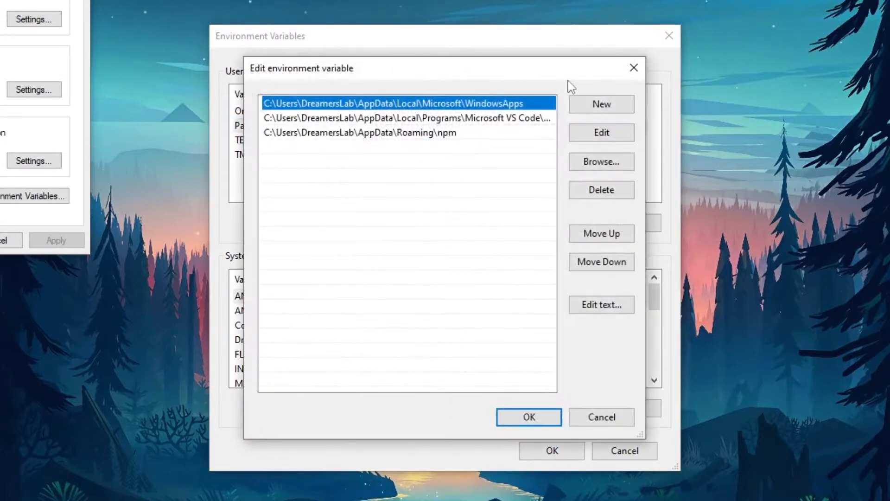
left_click(528, 416)
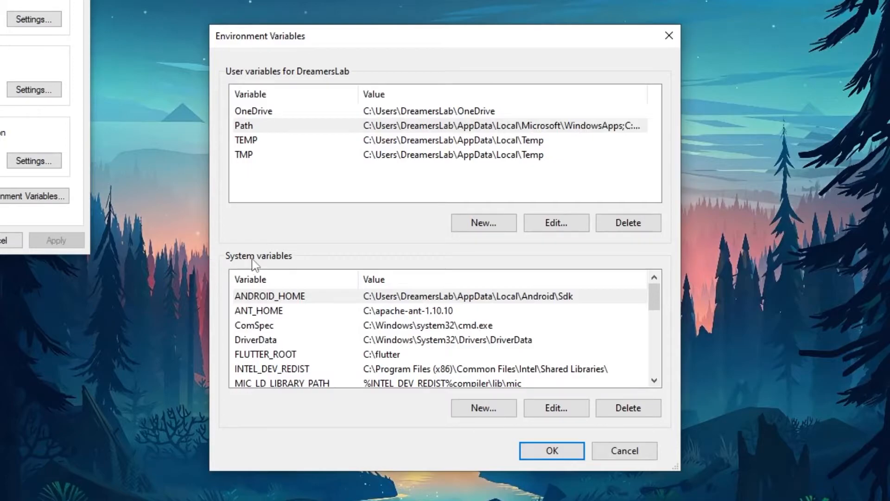
mouse_move(255, 78)
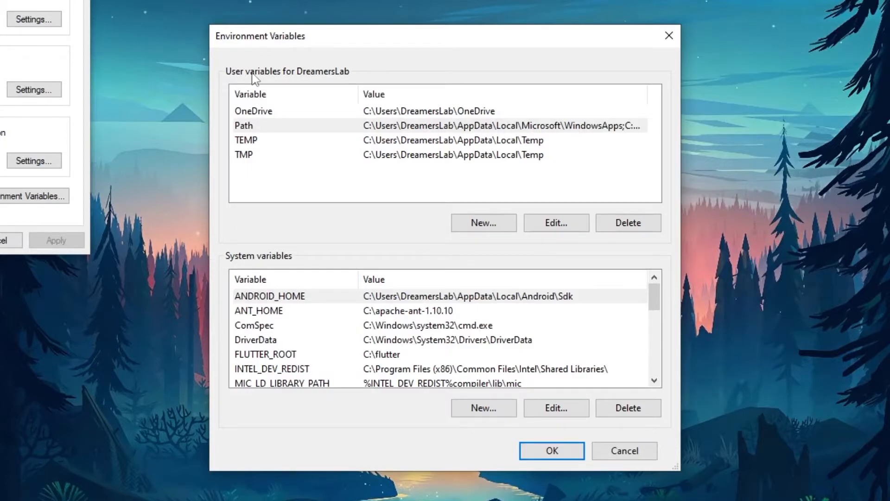
mouse_move(225, 126)
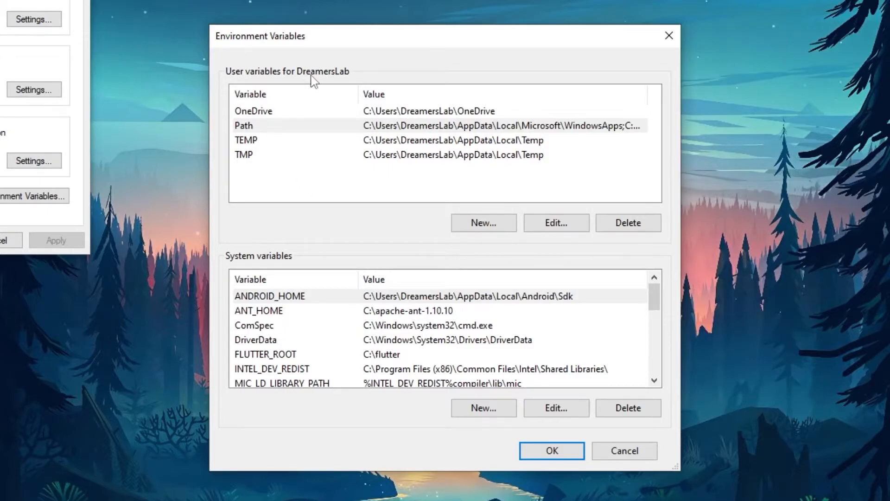
mouse_move(275, 85)
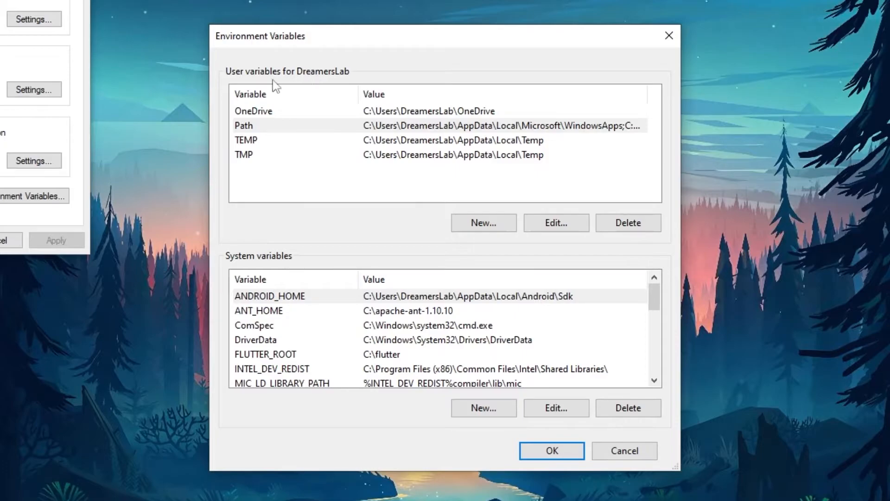
mouse_move(259, 81)
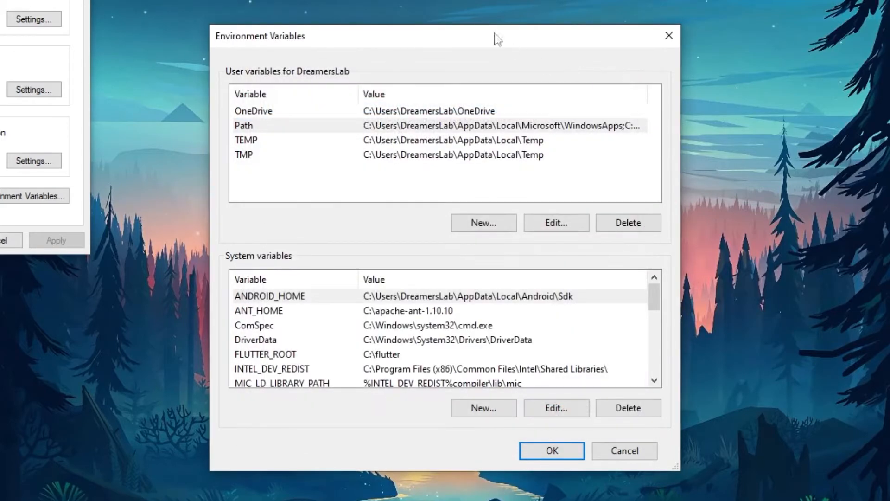
mouse_move(304, 257)
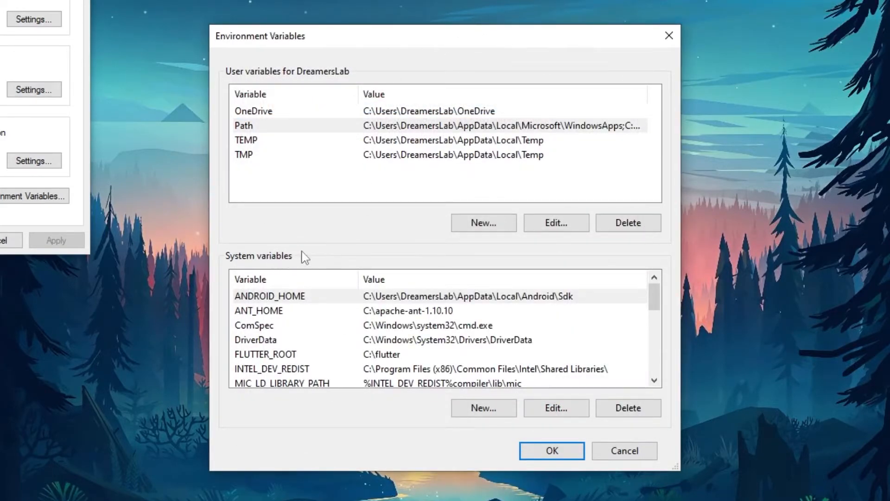
mouse_move(282, 296)
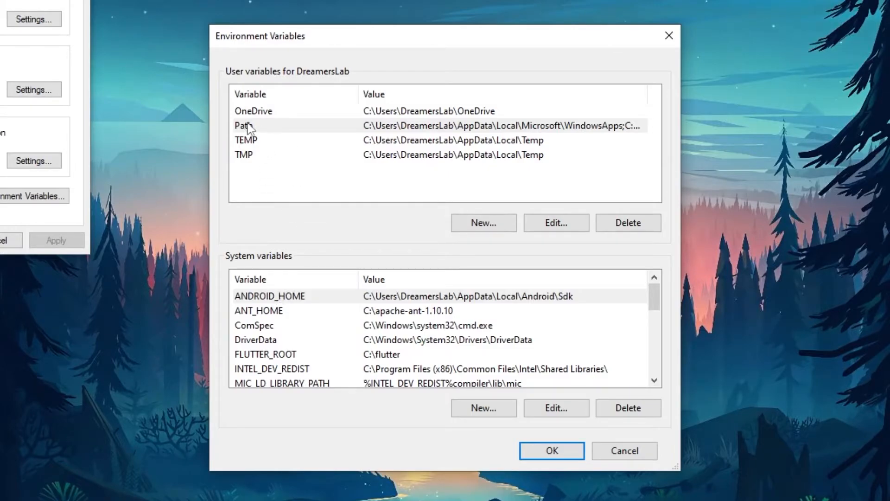
mouse_move(298, 80)
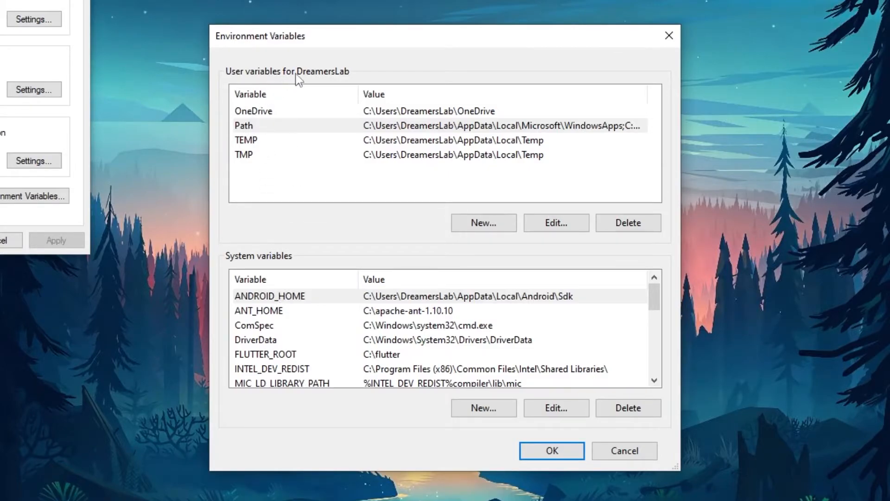
scroll("down", 3)
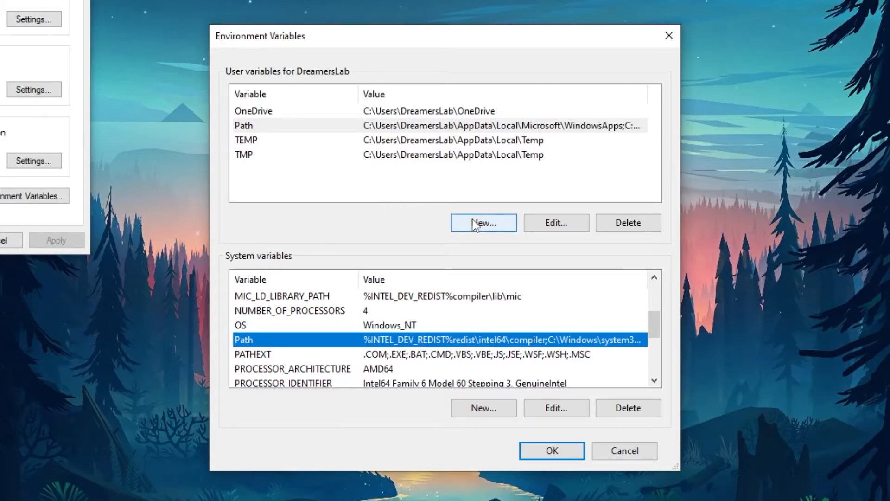
left_click(483, 222)
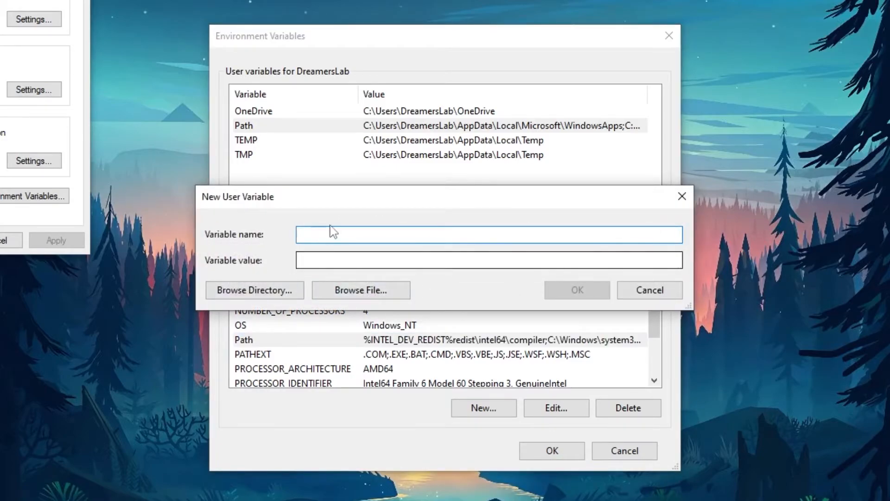
type("Path")
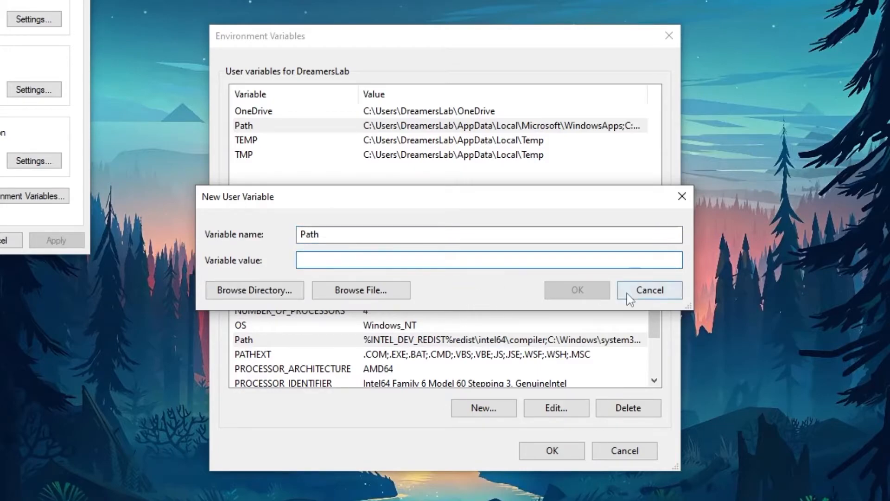
left_click(648, 290)
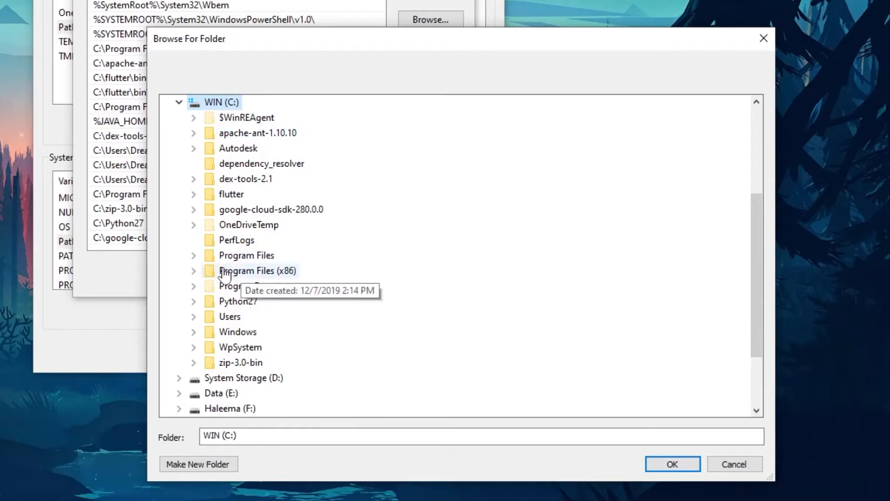
mouse_move(262, 163)
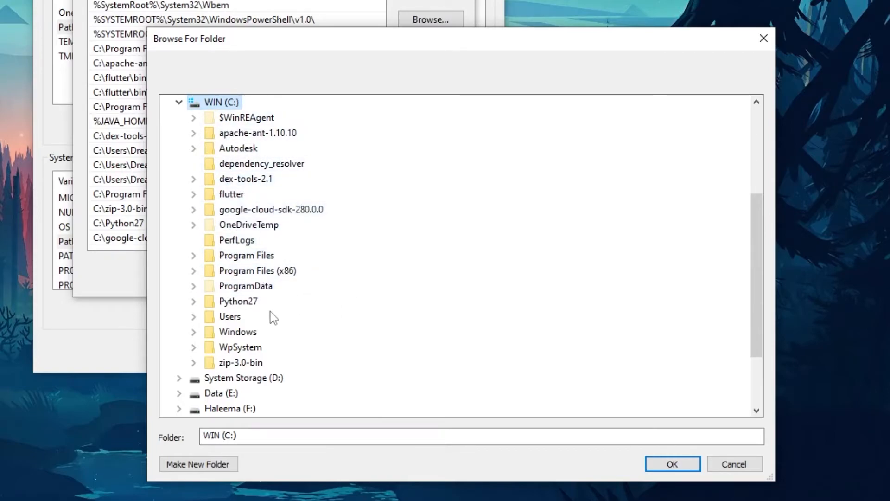
Browse to C:\Users\DreamersLab\.rush\bin and confirm it as the new Path entry
left_click(259, 209)
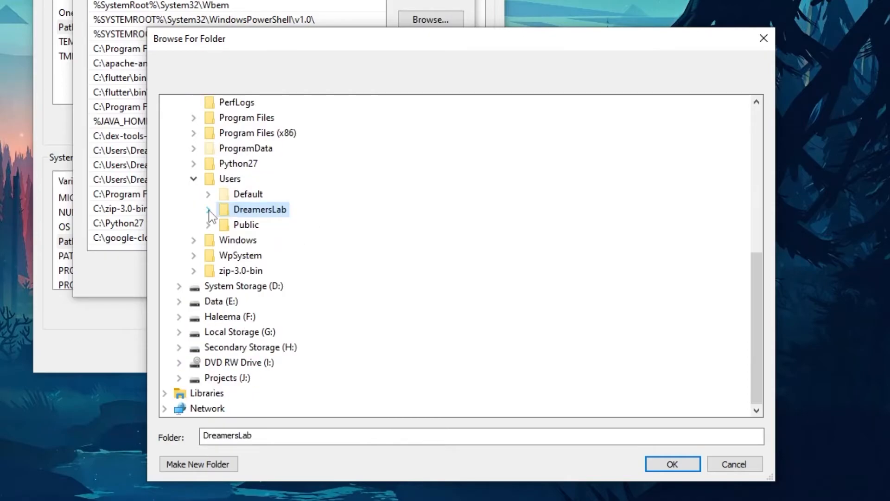
left_click(208, 210)
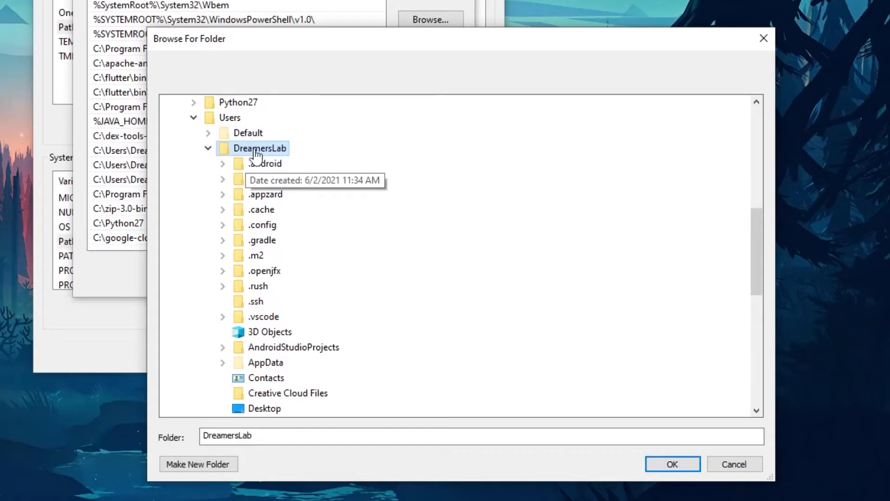
scroll("down", 3)
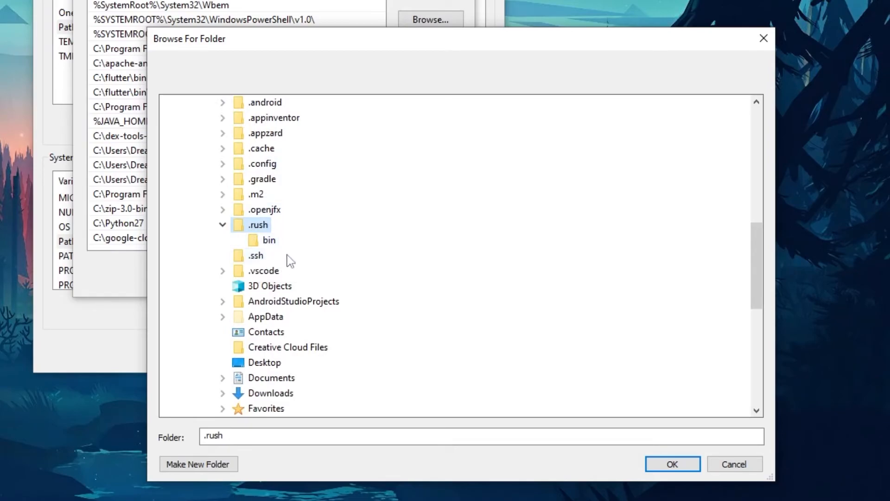
left_click(269, 240)
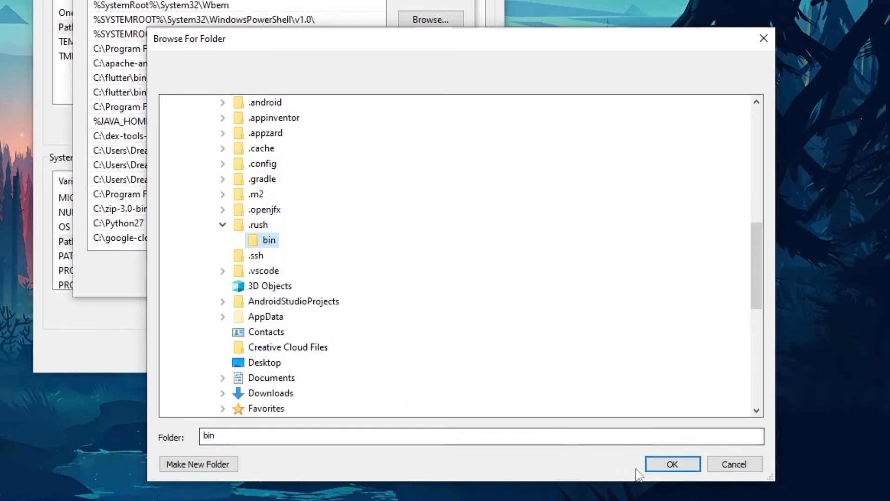
left_click(671, 463)
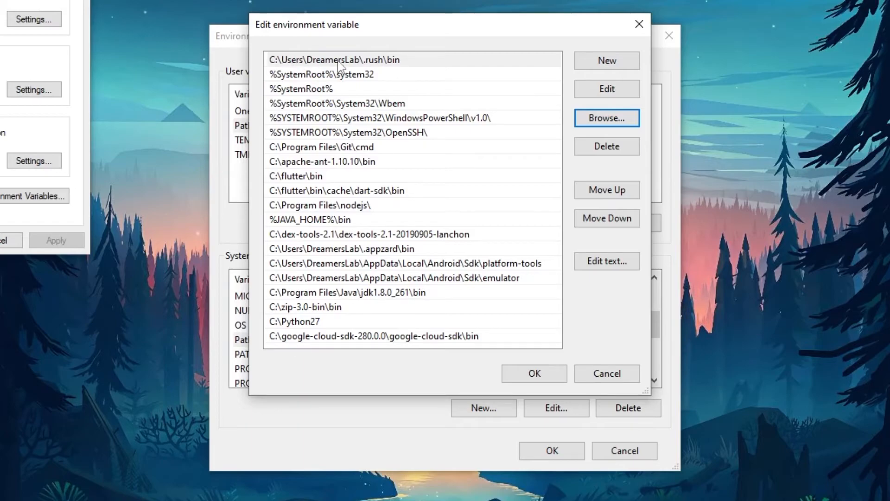
mouse_move(379, 69)
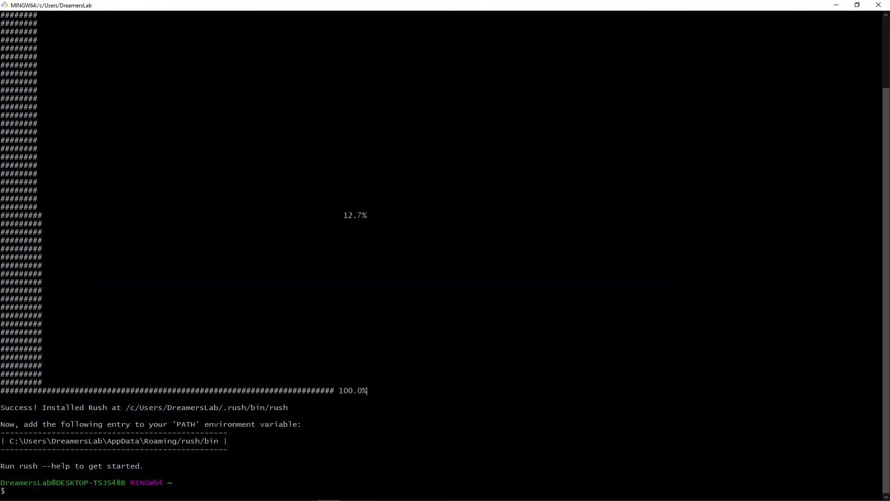
Confirm the Path edit and close the environment dialogs and Git Bash, leaving the desktop
double_click(204, 407)
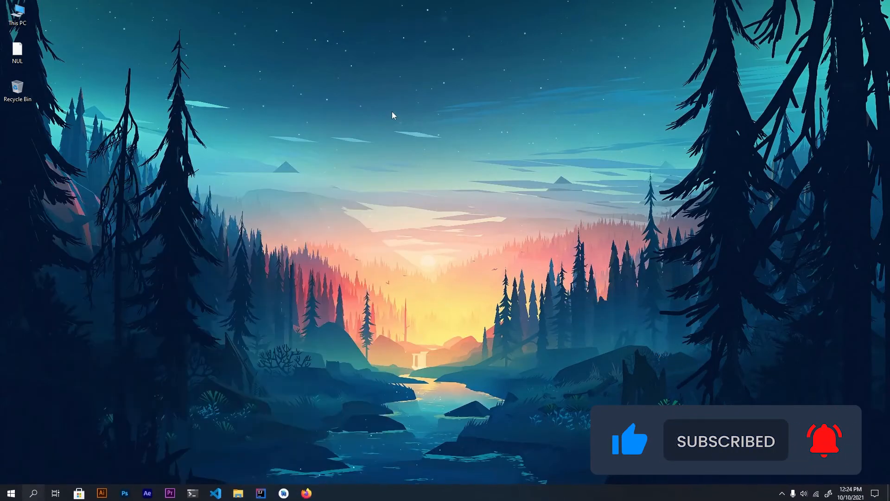
From the desktop context menu start Windows Terminal, run 'rush -v' to see version 1.2.3, then close it
right_click(393, 115)
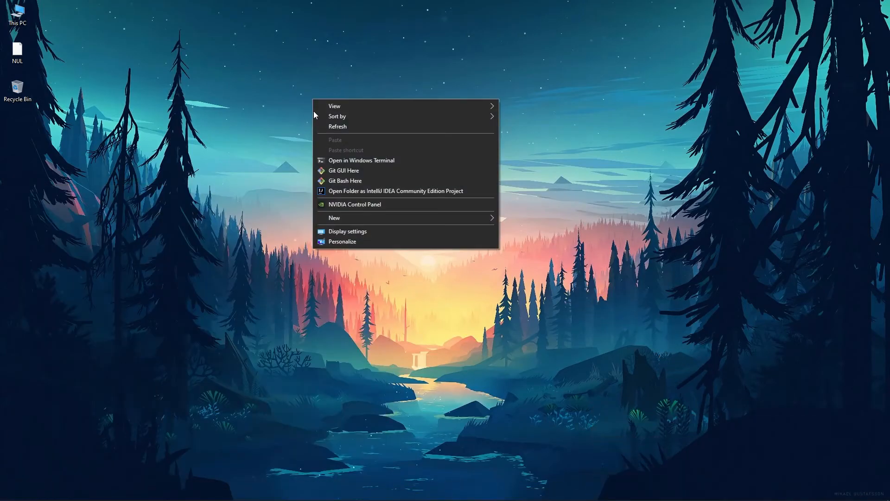
mouse_move(360, 161)
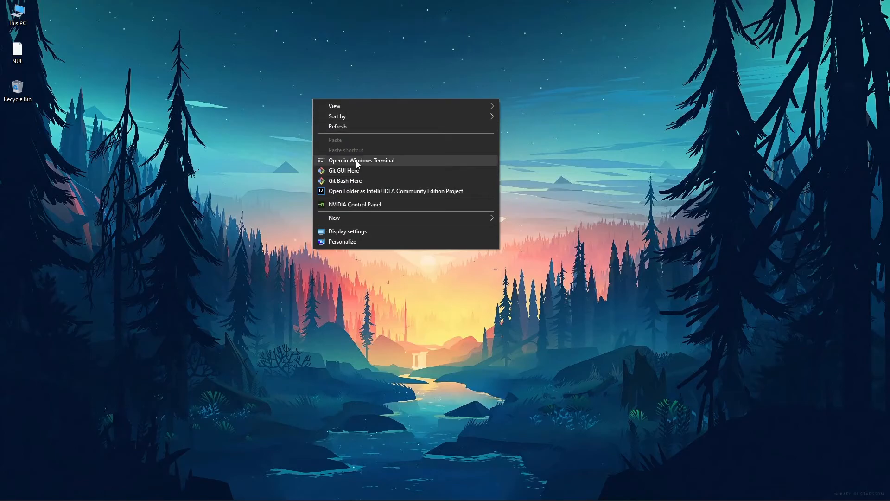
left_click(361, 160)
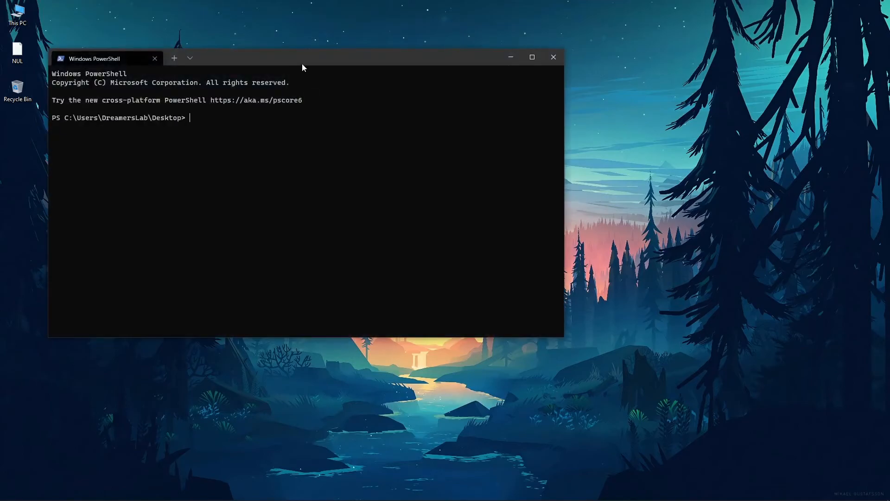
type("rush -v")
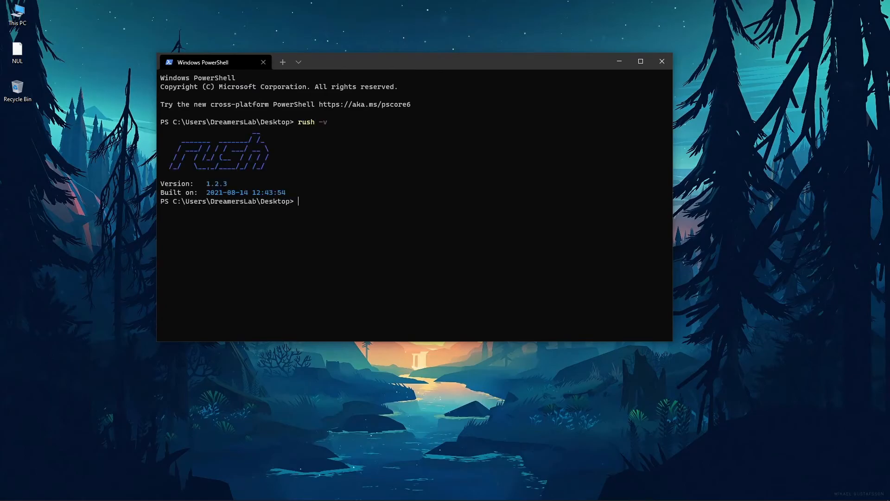
mouse_move(254, 192)
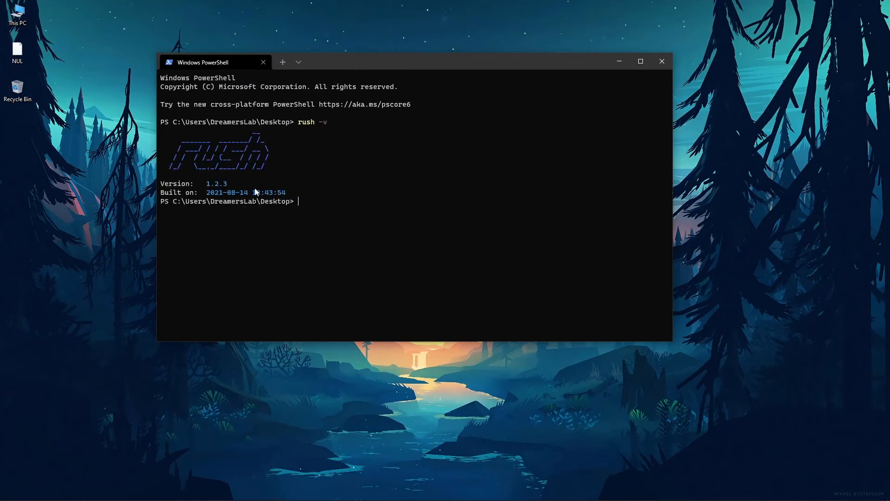
mouse_move(258, 188)
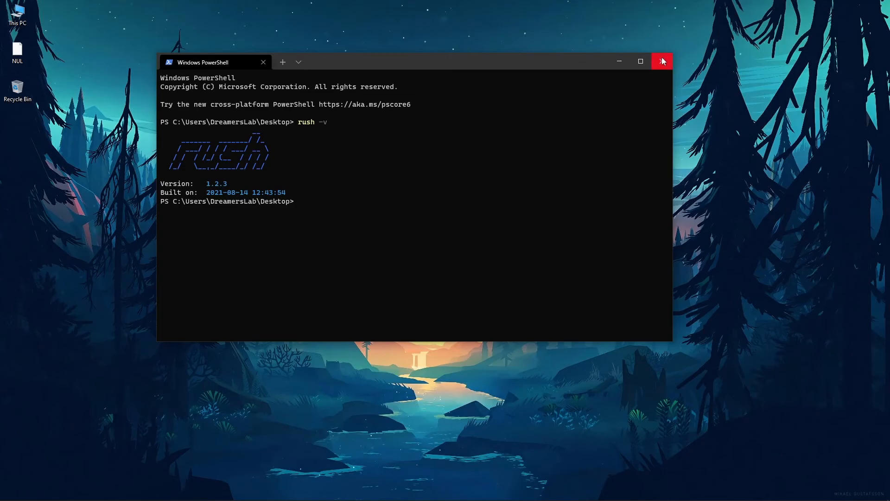
left_click(662, 61)
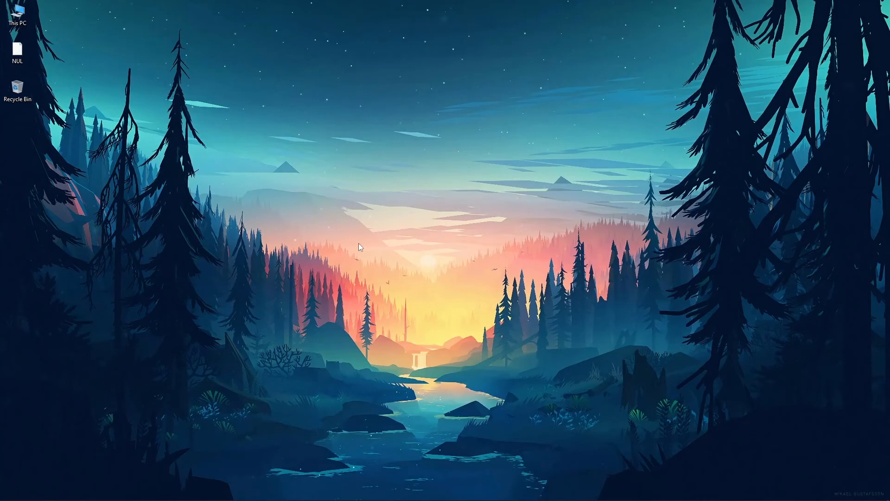
mouse_move(312, 268)
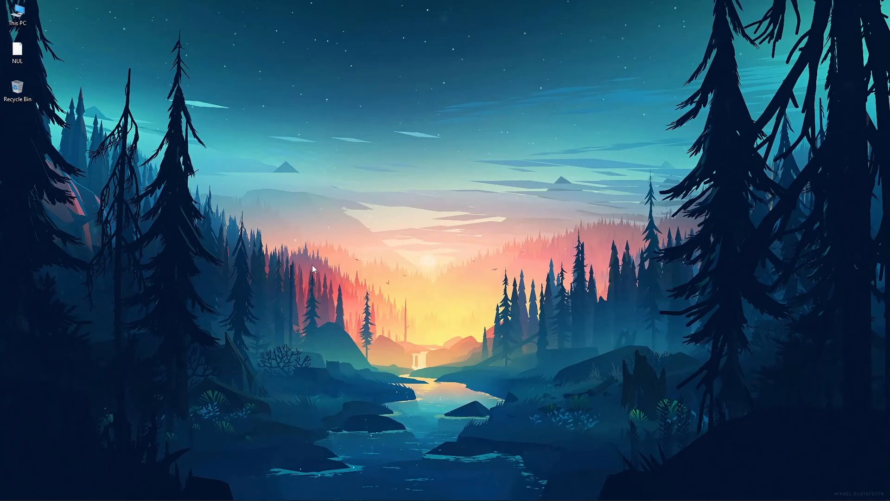